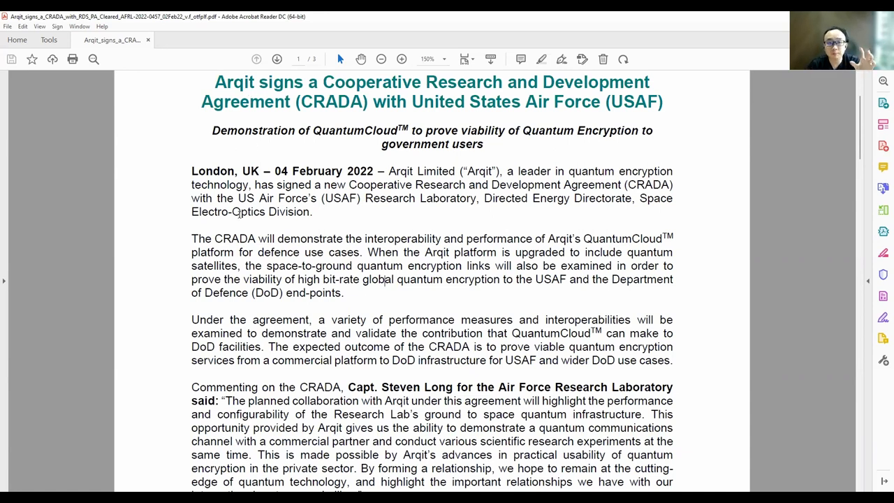
pyautogui.moveTo(428, 337)
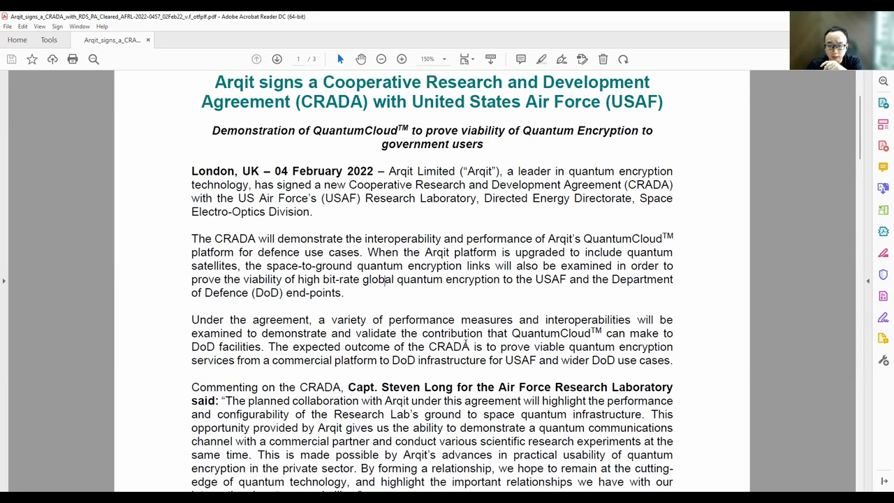
# Step: Drag-select the expected-outcome sentence from "prove viable" through "wider DoD use cases"
pyautogui.moveTo(502, 346); pyautogui.dragTo(672, 346)
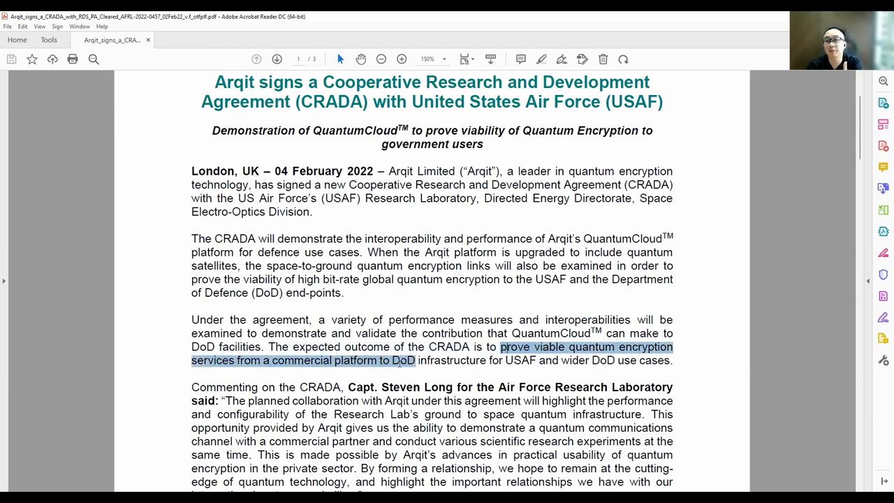
pyautogui.moveTo(414, 360); pyautogui.dragTo(537, 360)
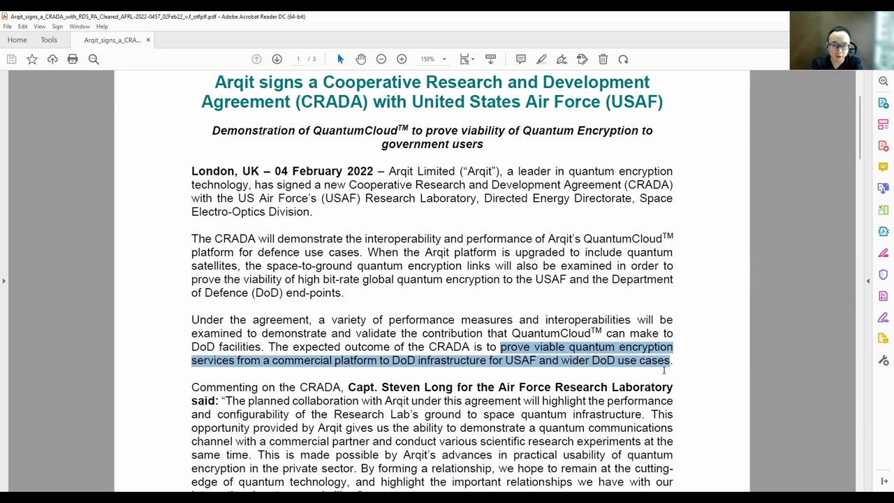
pyautogui.scroll(-3)
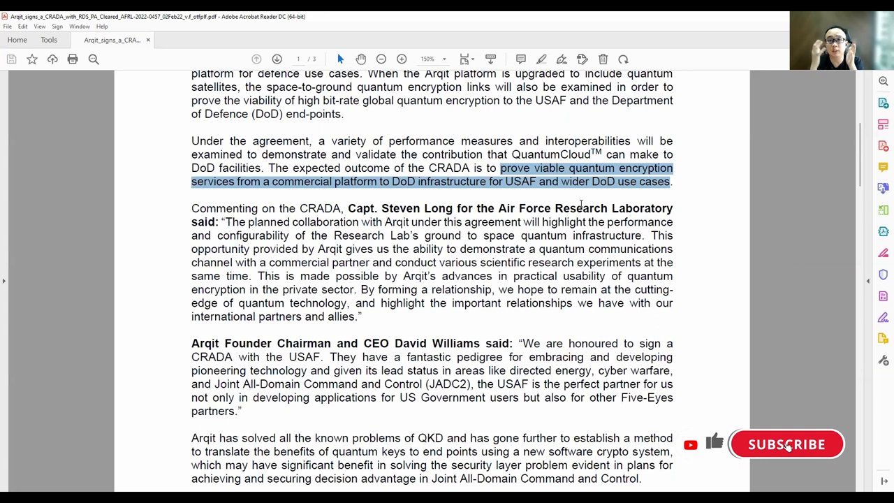
pyautogui.click(786, 444)
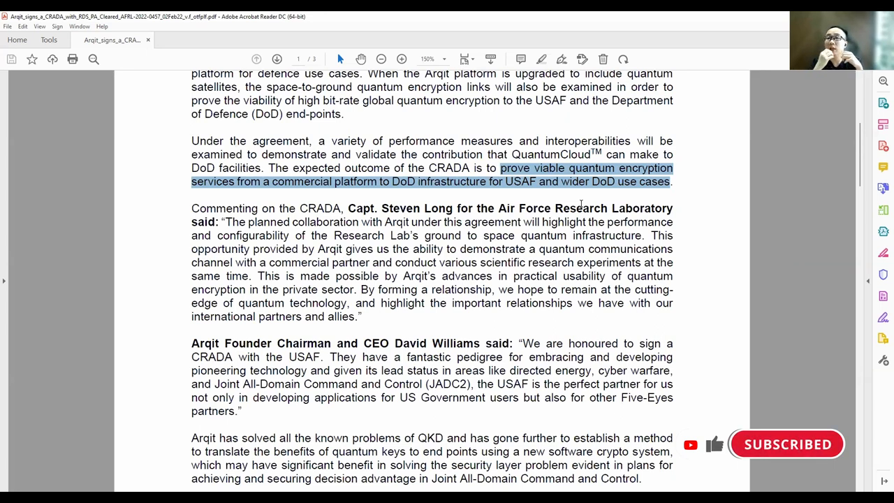